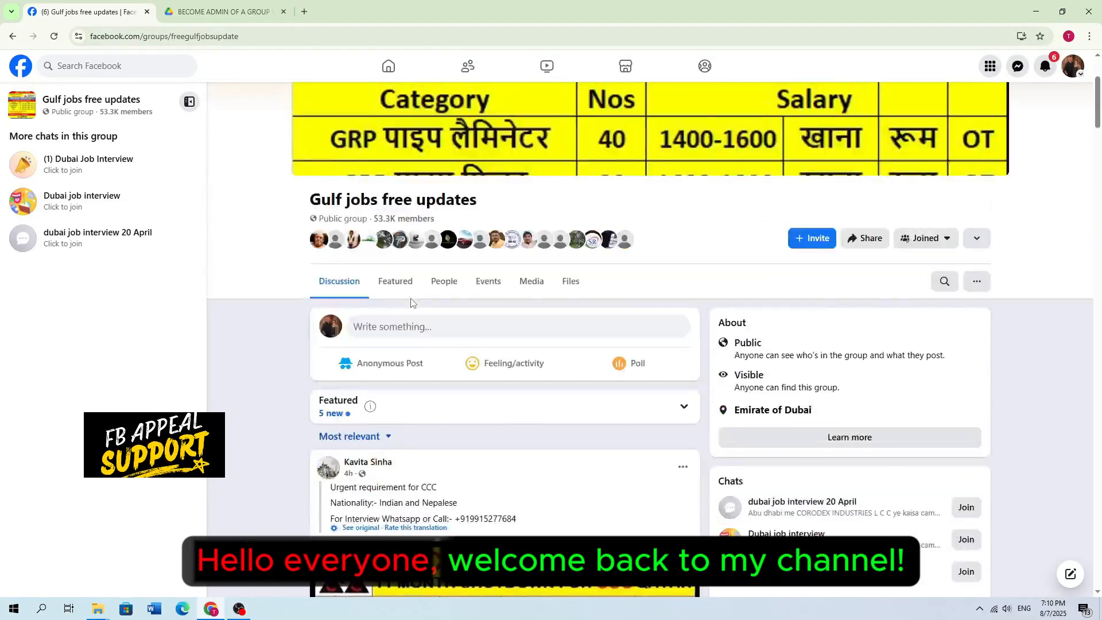
# View the Gulf jobs free updates group's People tab, listing 53,279 members
pyautogui.click(444, 281)
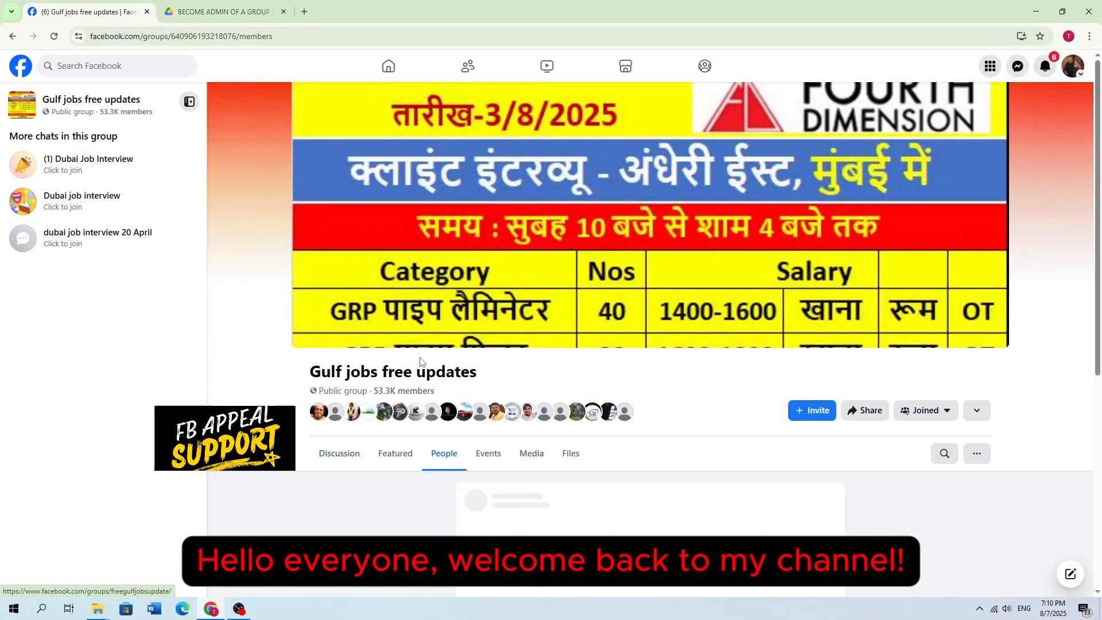
pyautogui.scroll(-3)
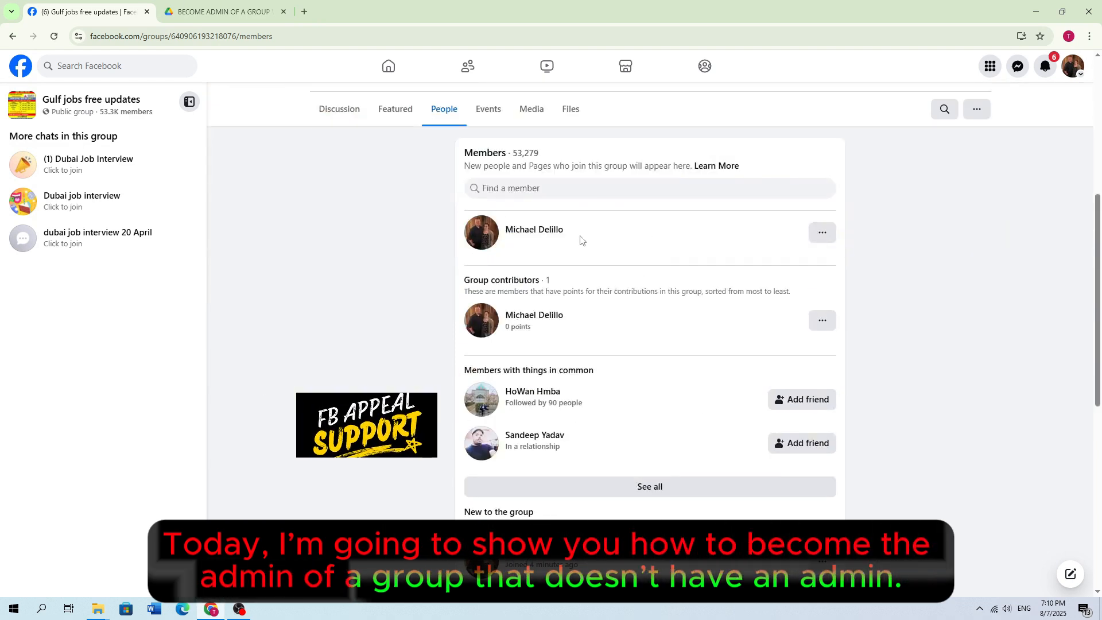
pyautogui.scroll(-3)
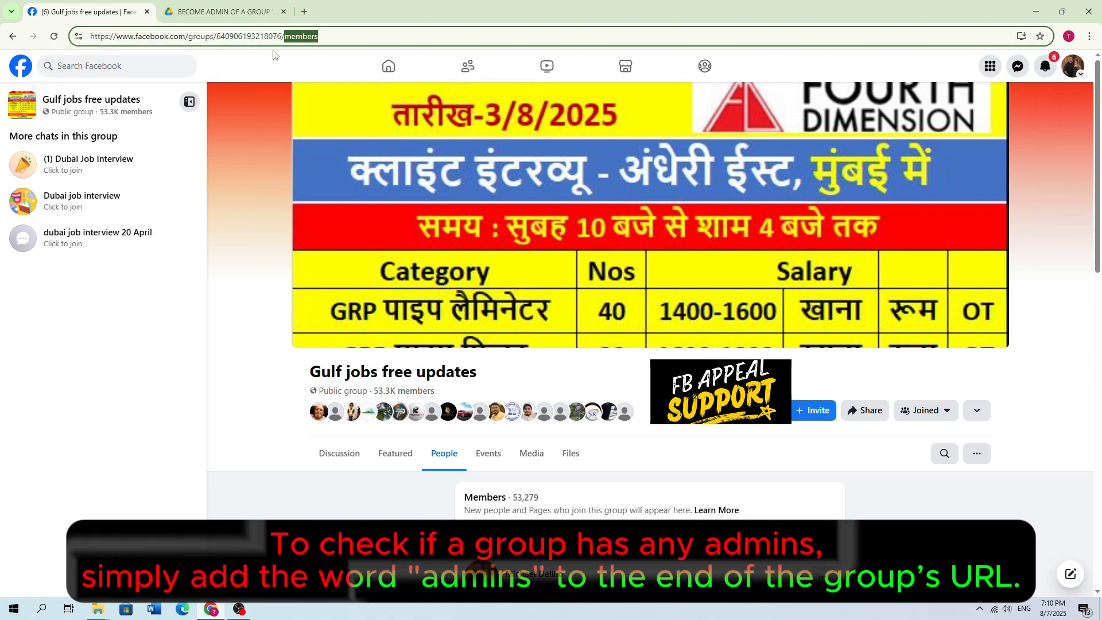
# Load the group's admins address showing no admins, then return to the Drive zip tab
pyautogui.write('admins')
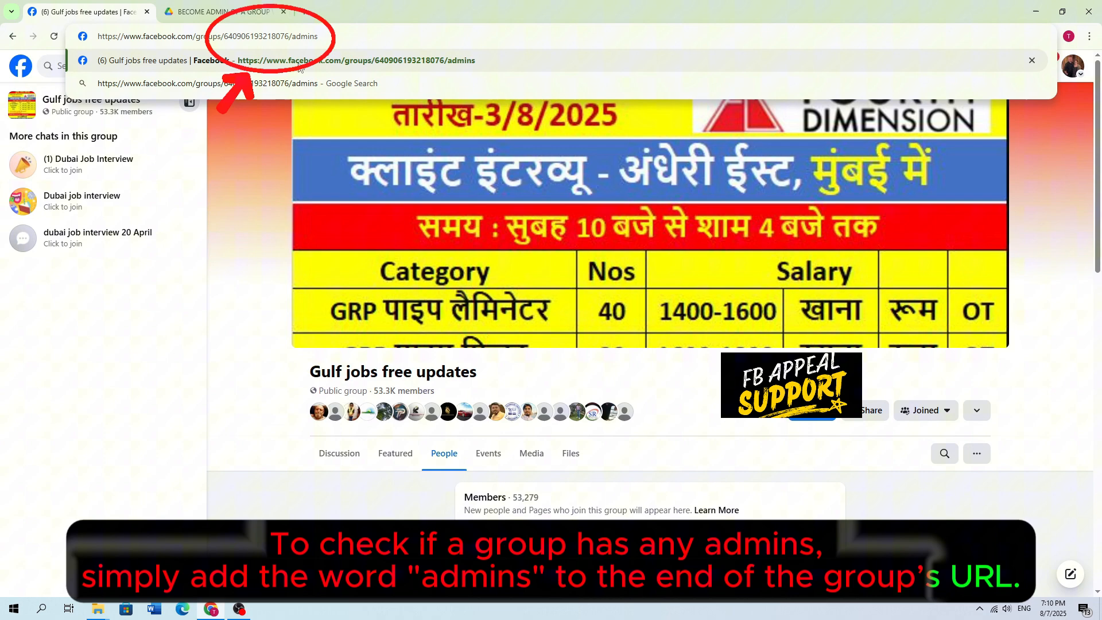
pyautogui.doubleClick(303, 35)
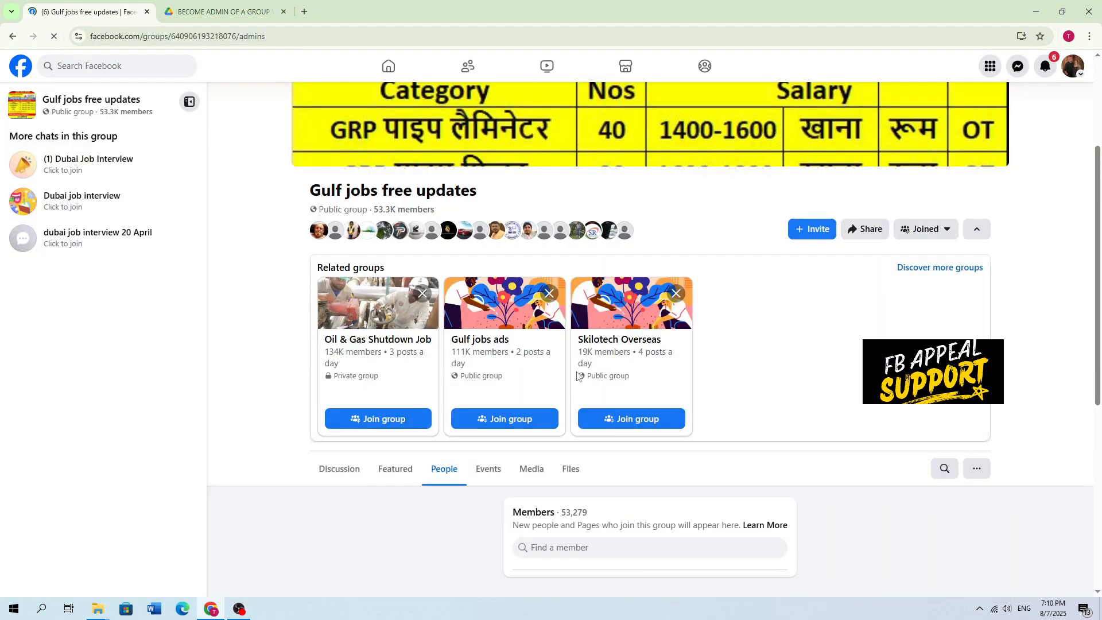
pyautogui.scroll(-3)
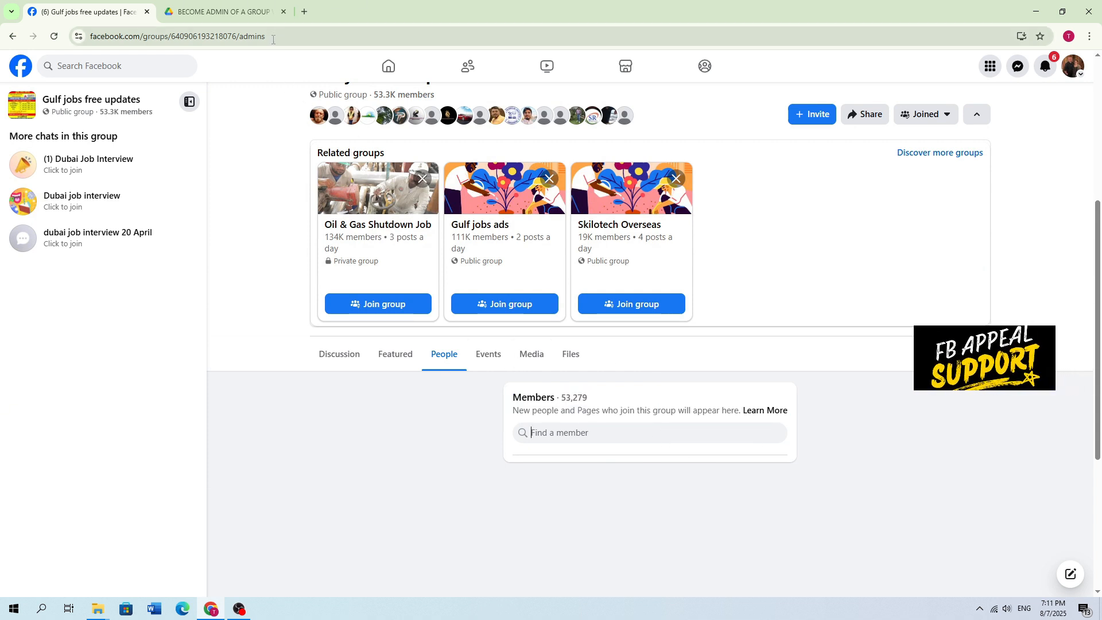
pyautogui.doubleClick(252, 35)
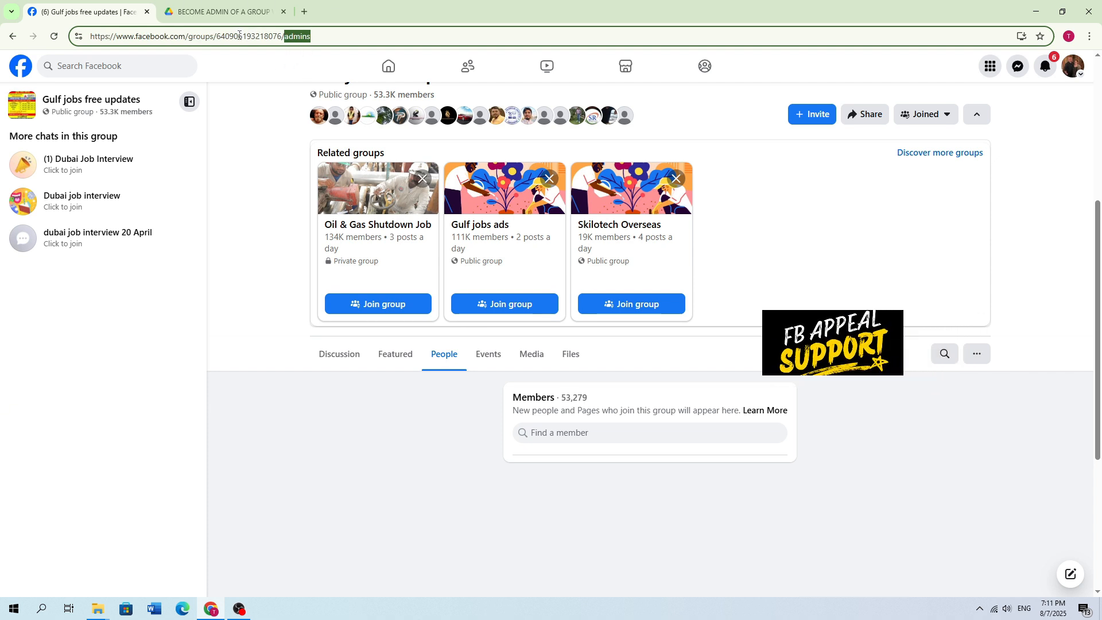
pyautogui.click(221, 12)
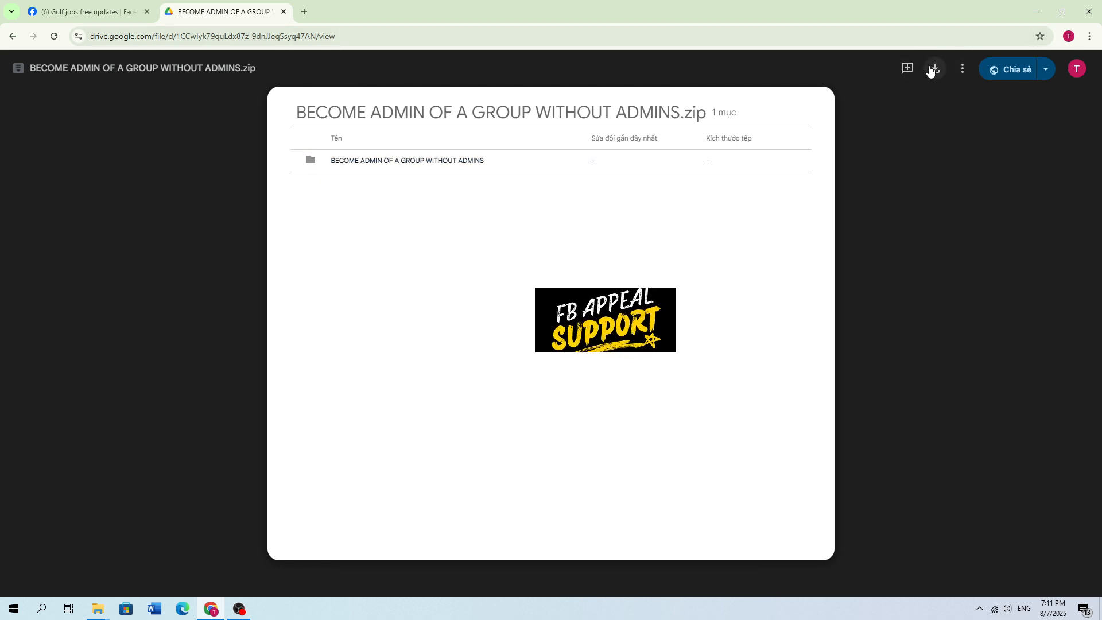
# Download the extension zip from Drive and extract it into its own folder in Downloads
pyautogui.click(933, 68)
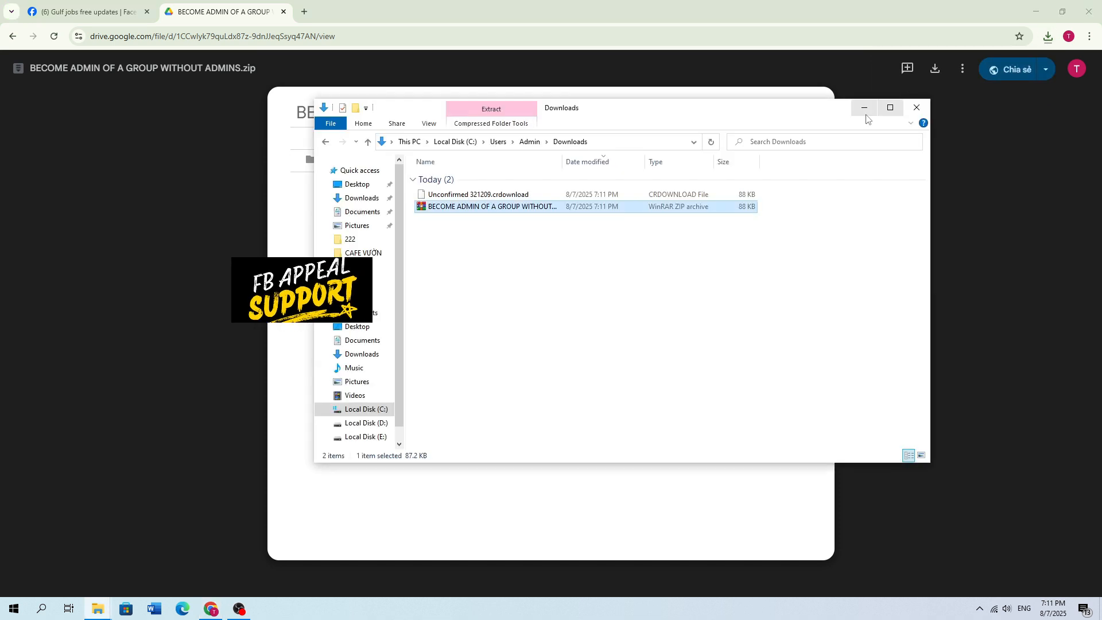
pyautogui.moveTo(492, 205)
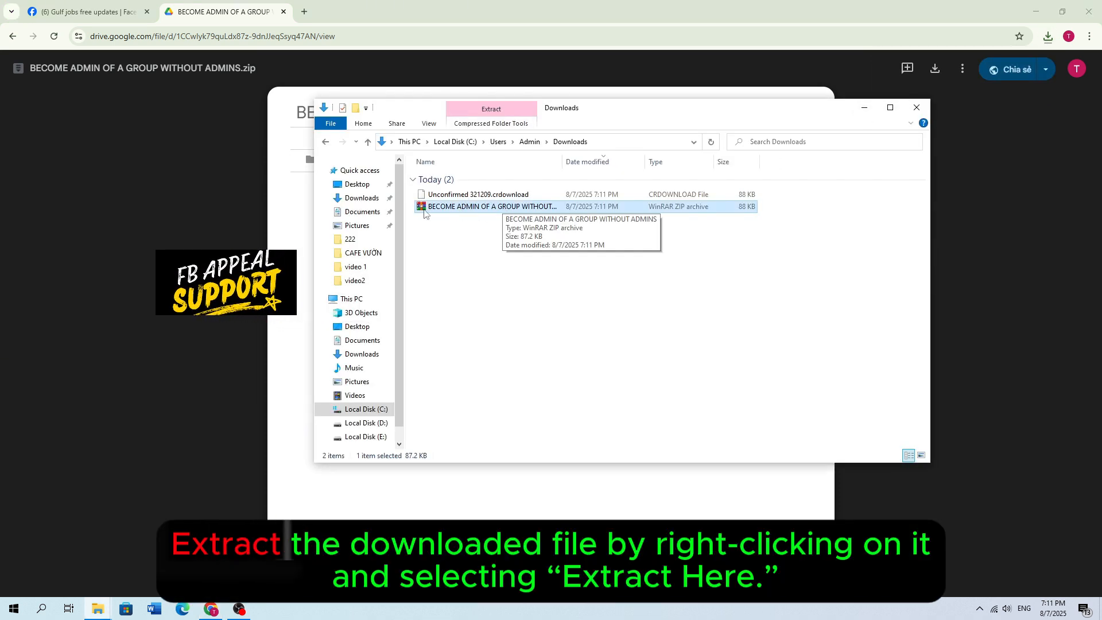
pyautogui.rightClick(493, 206)
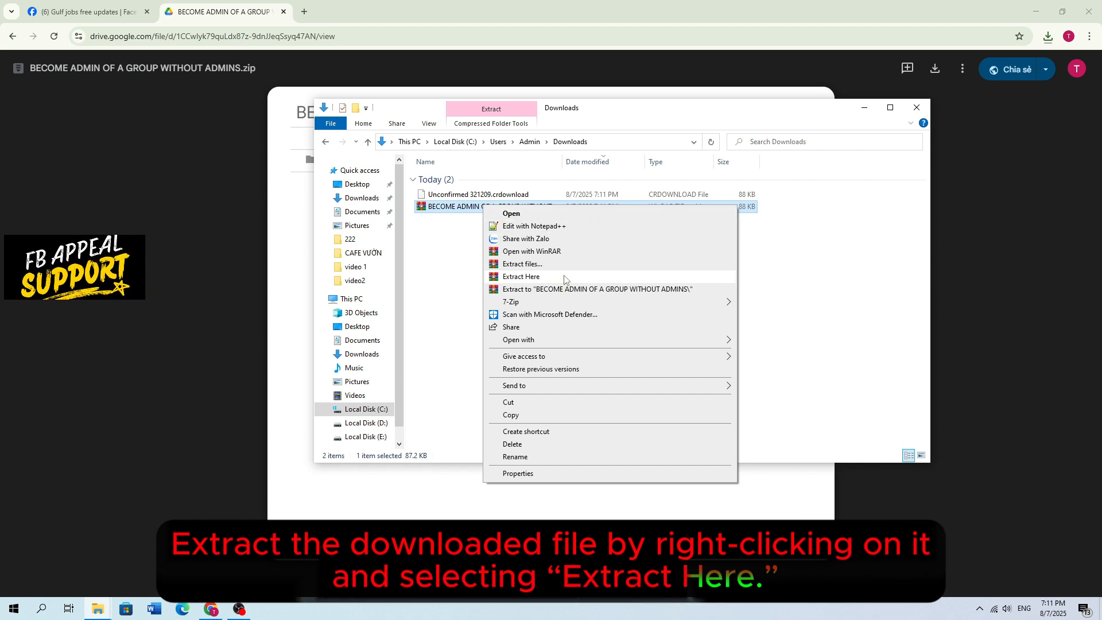
pyautogui.click(521, 277)
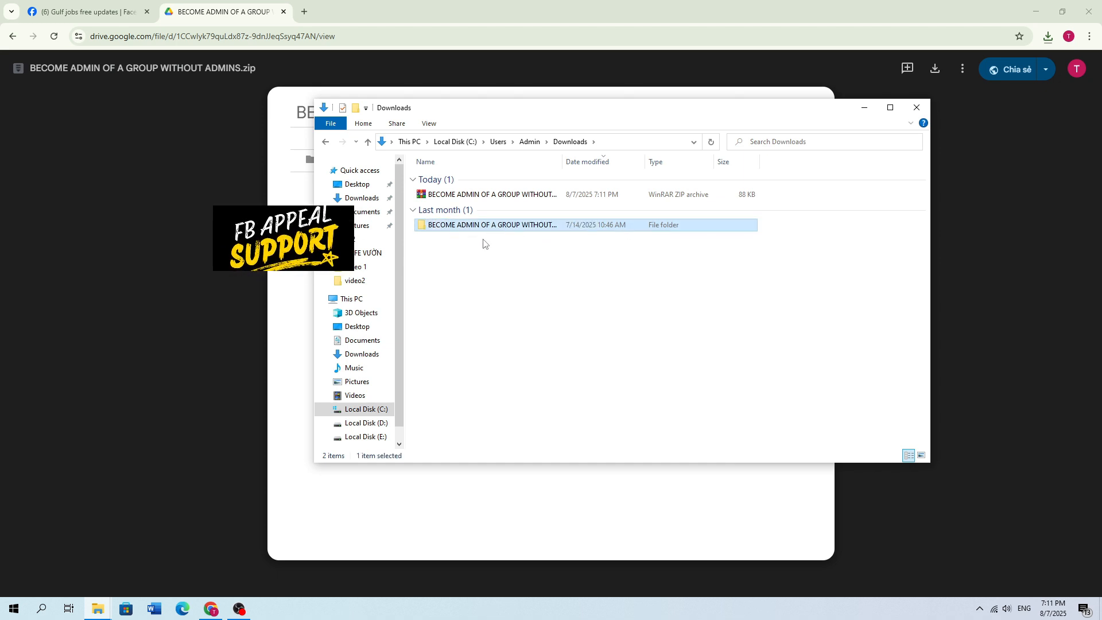
pyautogui.click(915, 107)
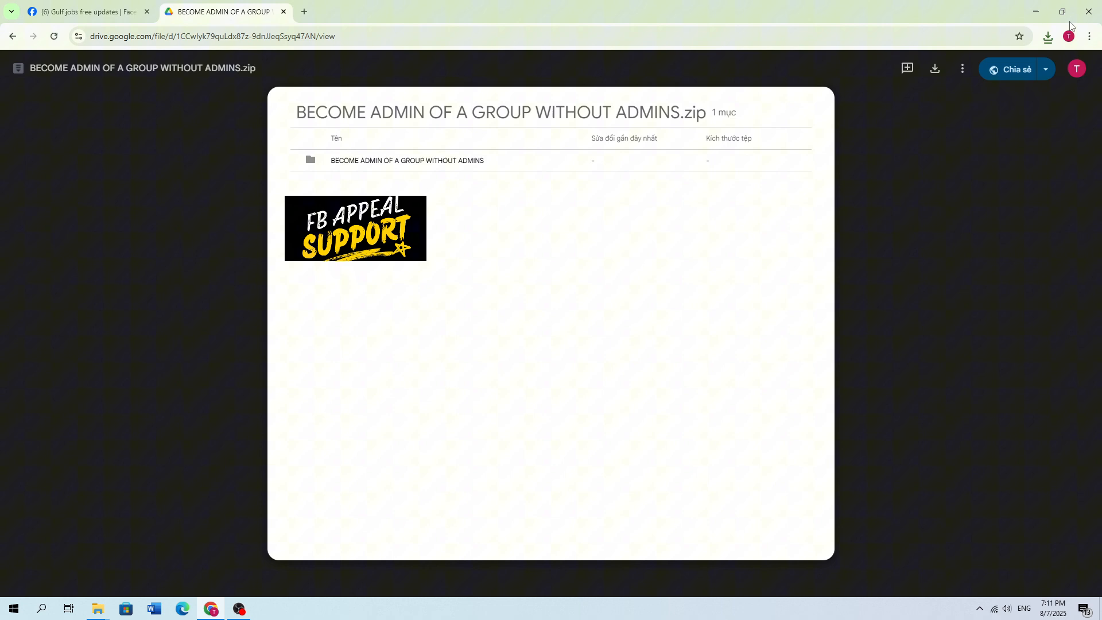
# Reach Chrome's Manage Extensions page and turn Developer mode on
pyautogui.click(1089, 36)
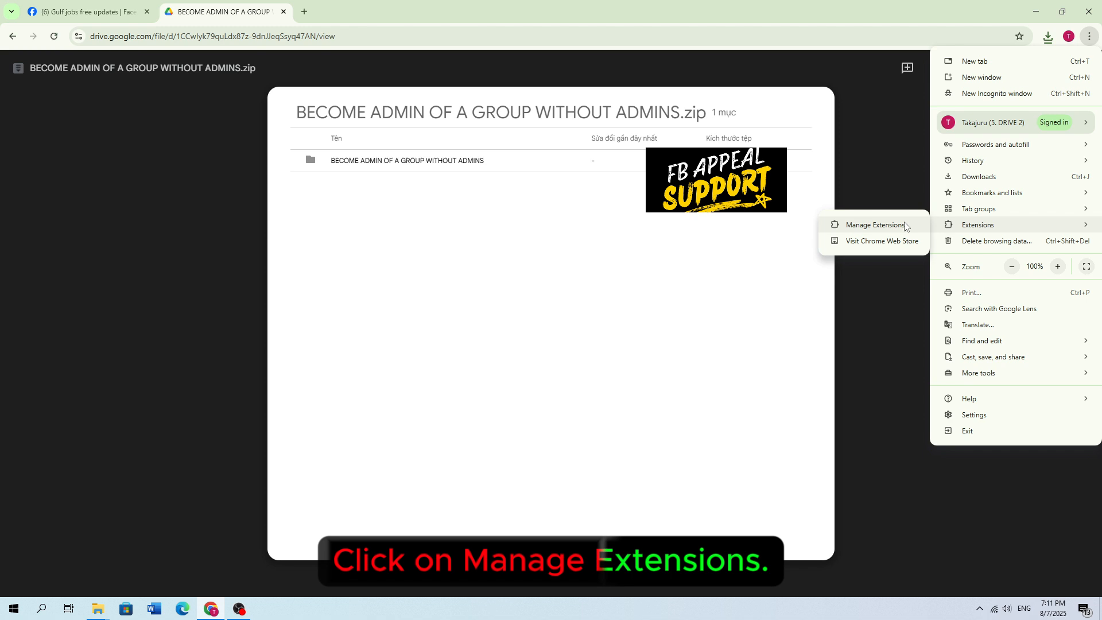
pyautogui.click(875, 224)
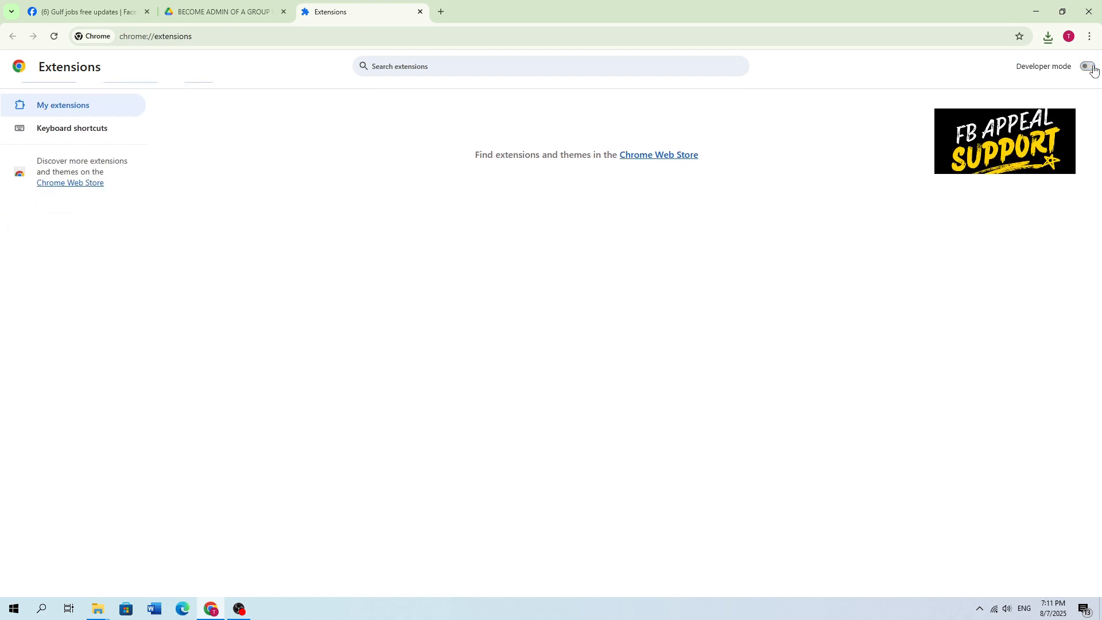
pyautogui.click(1088, 66)
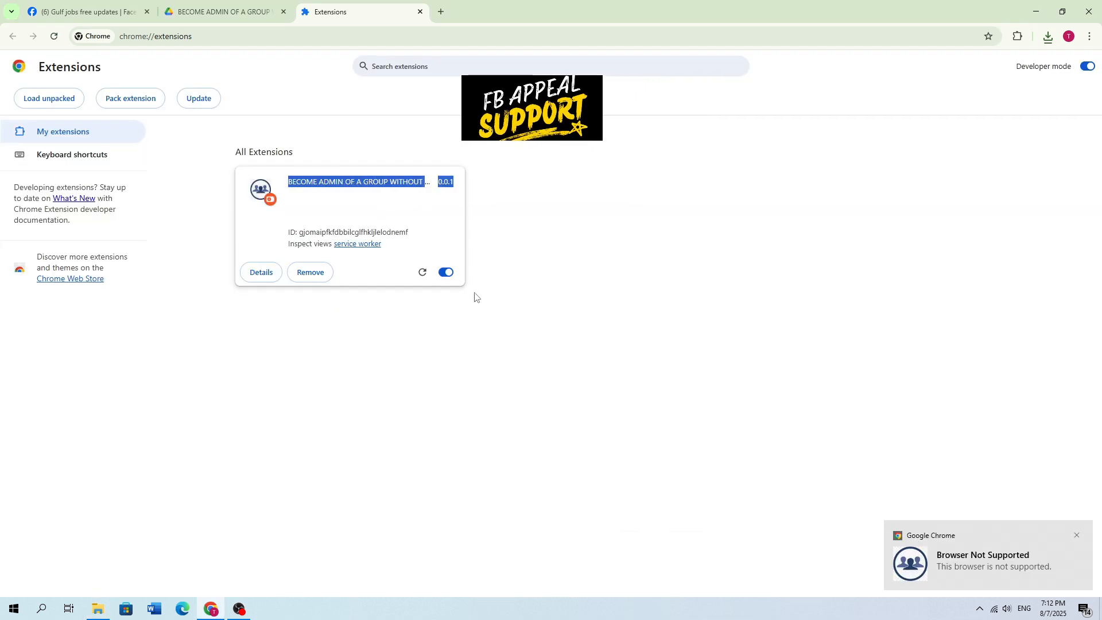
# Remove the extension, then load it unpacked from the BECOME ADMIN OF A GROUP WITHOUT ADMINS folder
pyautogui.click(310, 273)
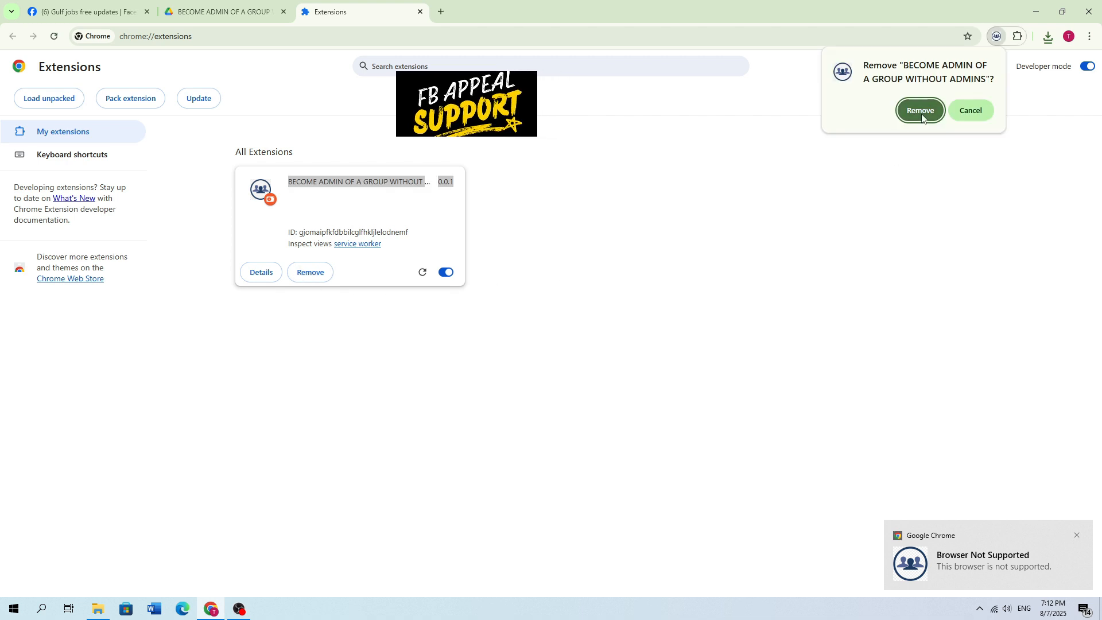
pyautogui.click(920, 110)
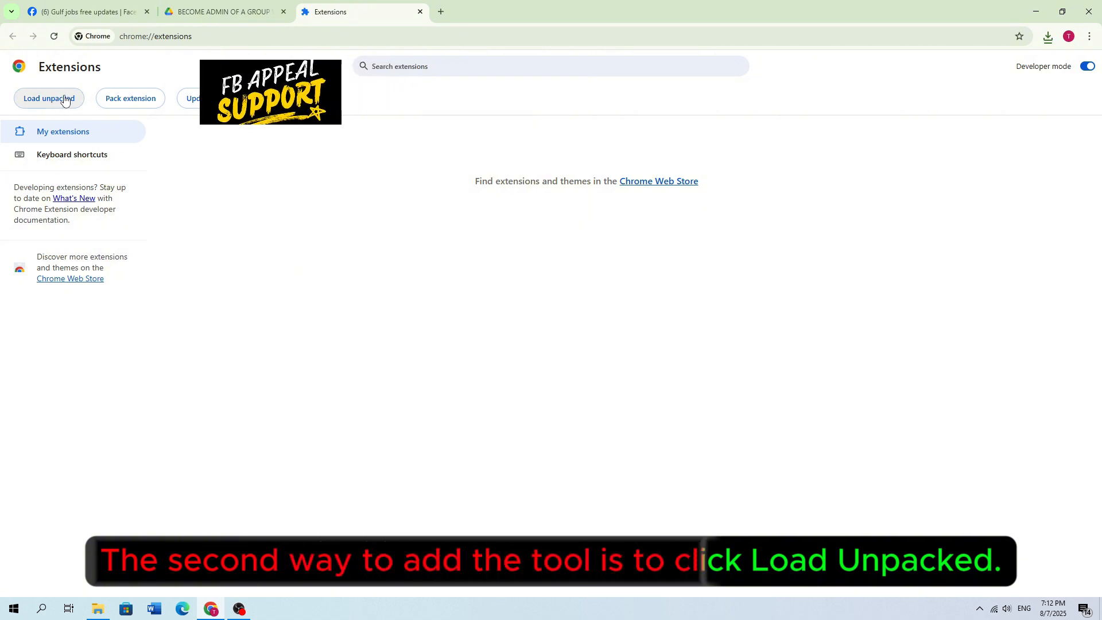
pyautogui.click(48, 97)
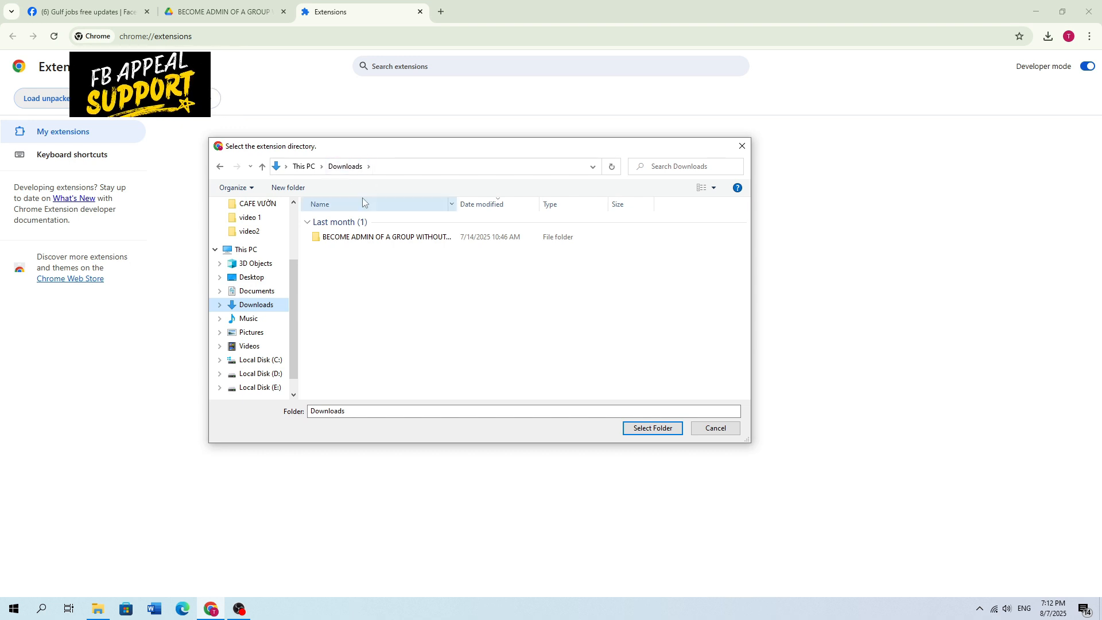
pyautogui.click(386, 237)
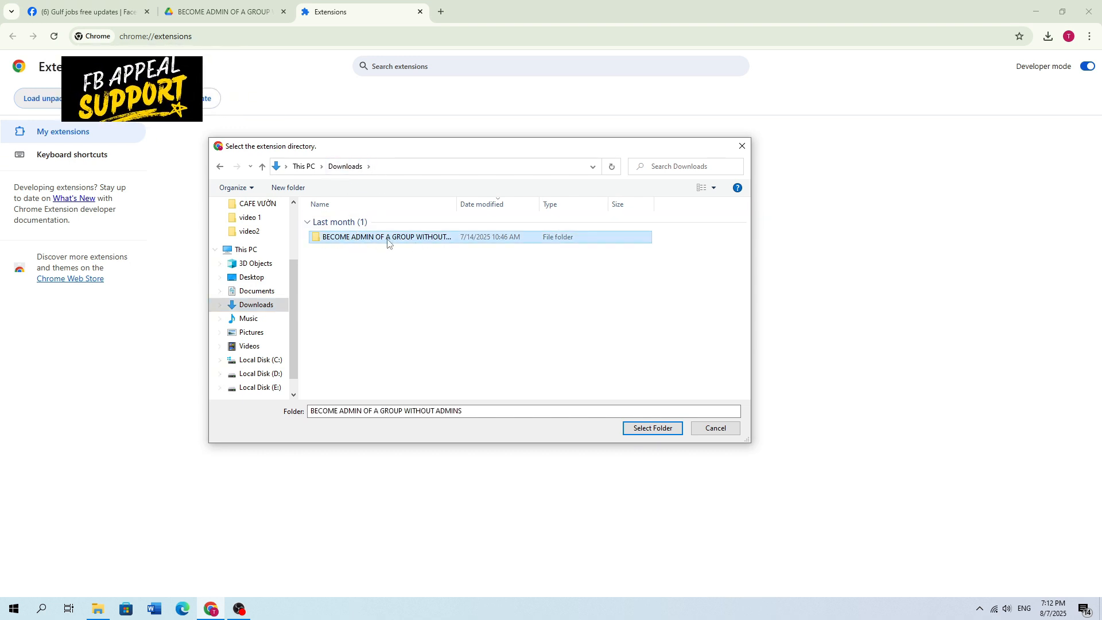
pyautogui.doubleClick(386, 237)
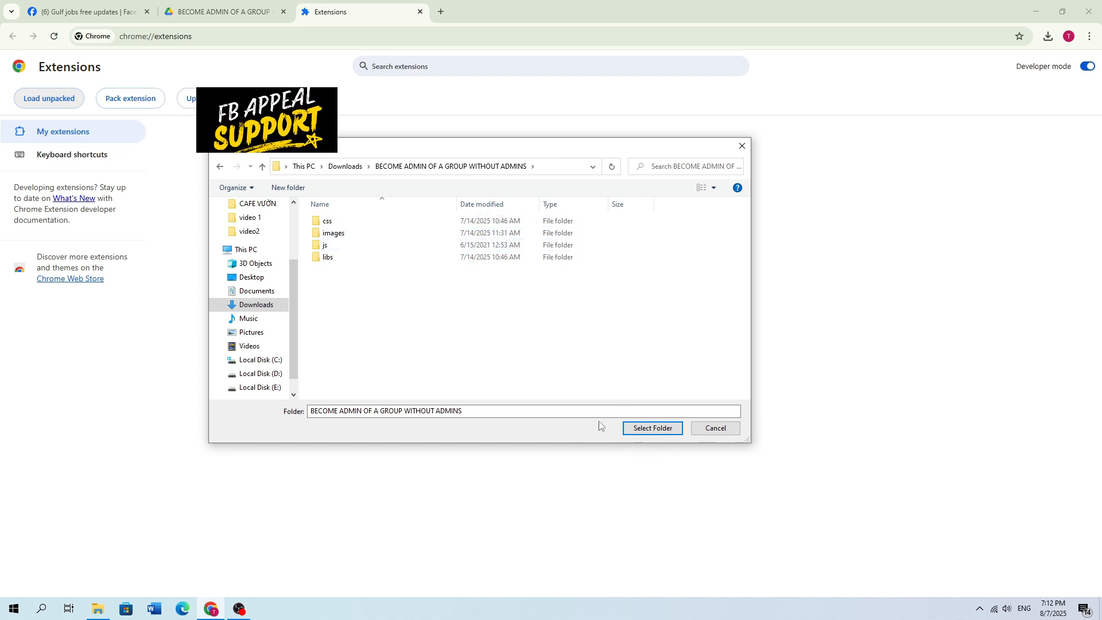
pyautogui.click(651, 429)
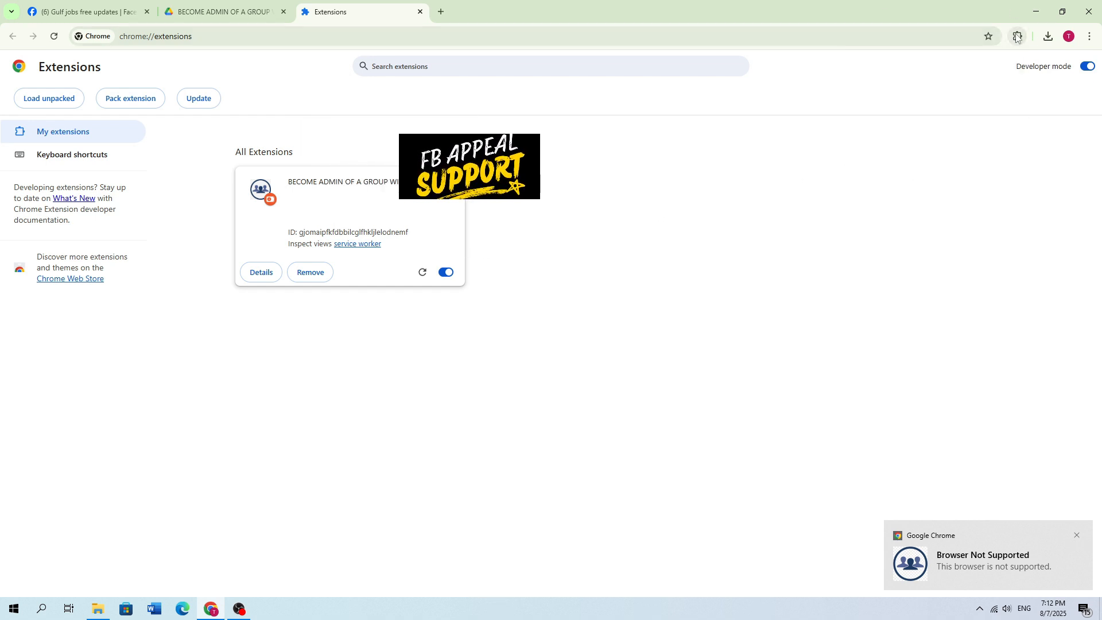
pyautogui.click(1016, 36)
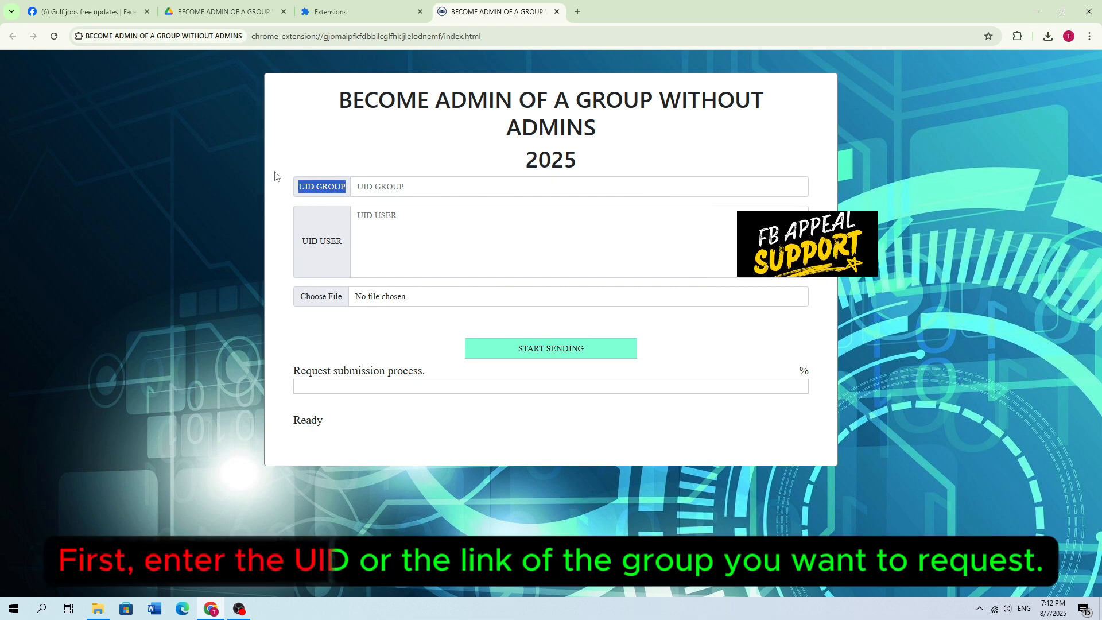
# Focus the extension's UID GROUP field and return to the Facebook group tab
pyautogui.click(577, 186)
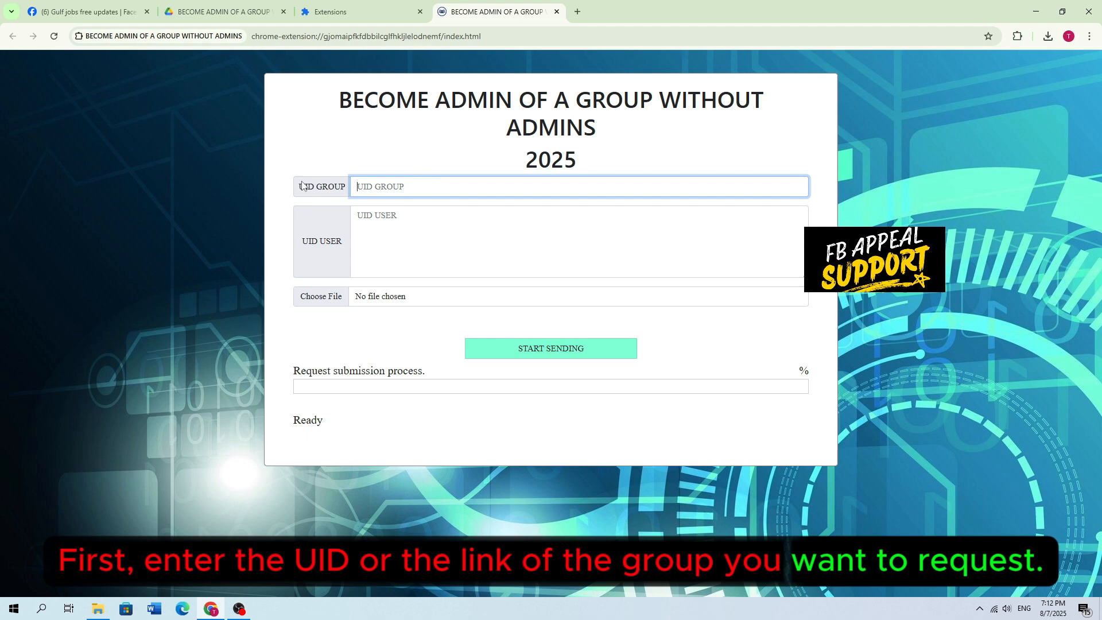
pyautogui.click(84, 11)
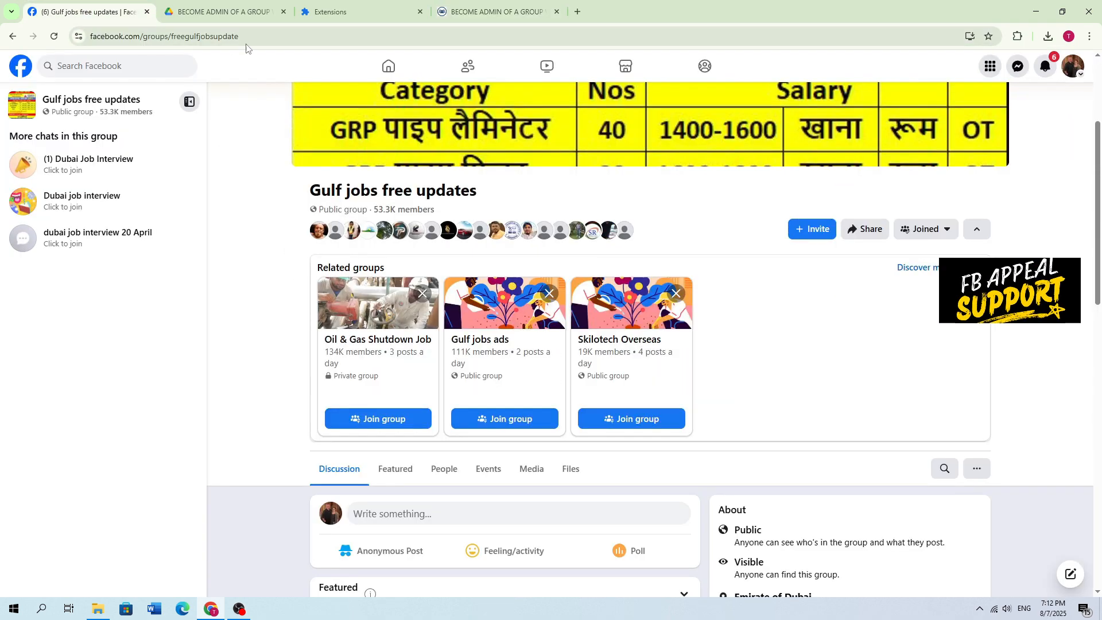
# Copy the group slug freegulfjobsupdate from the group's address
pyautogui.click(205, 36)
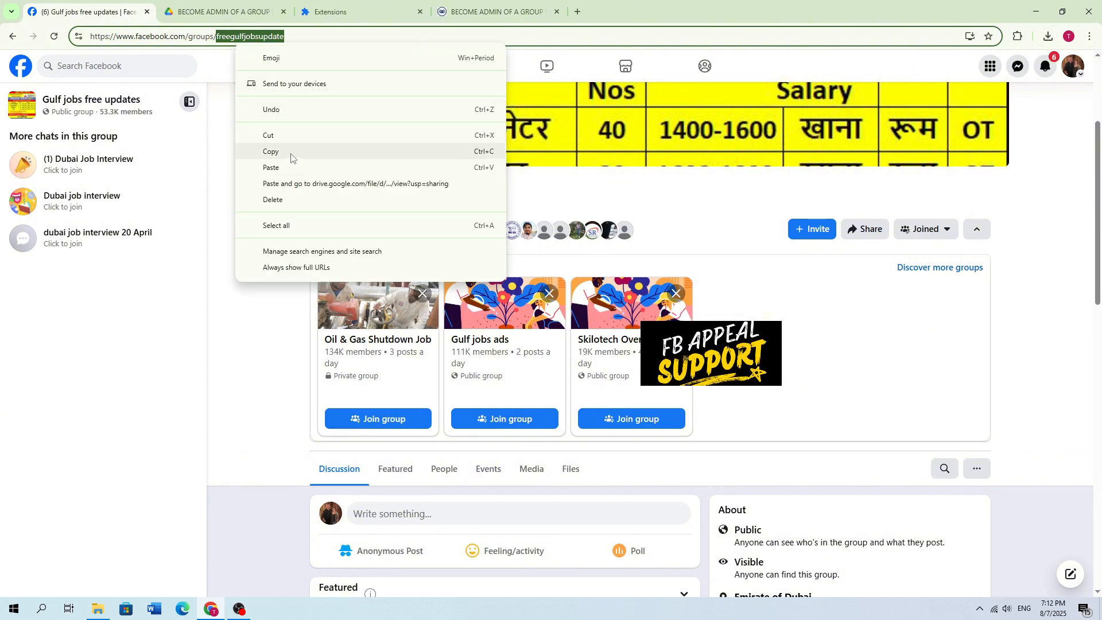
pyautogui.click(493, 12)
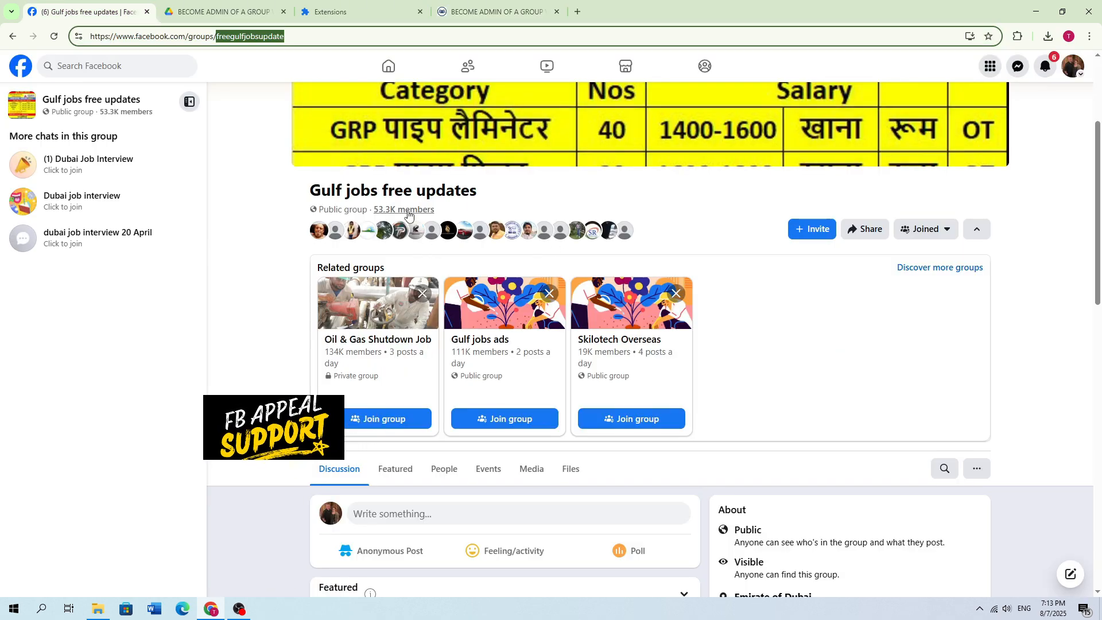
pyautogui.click(1080, 65)
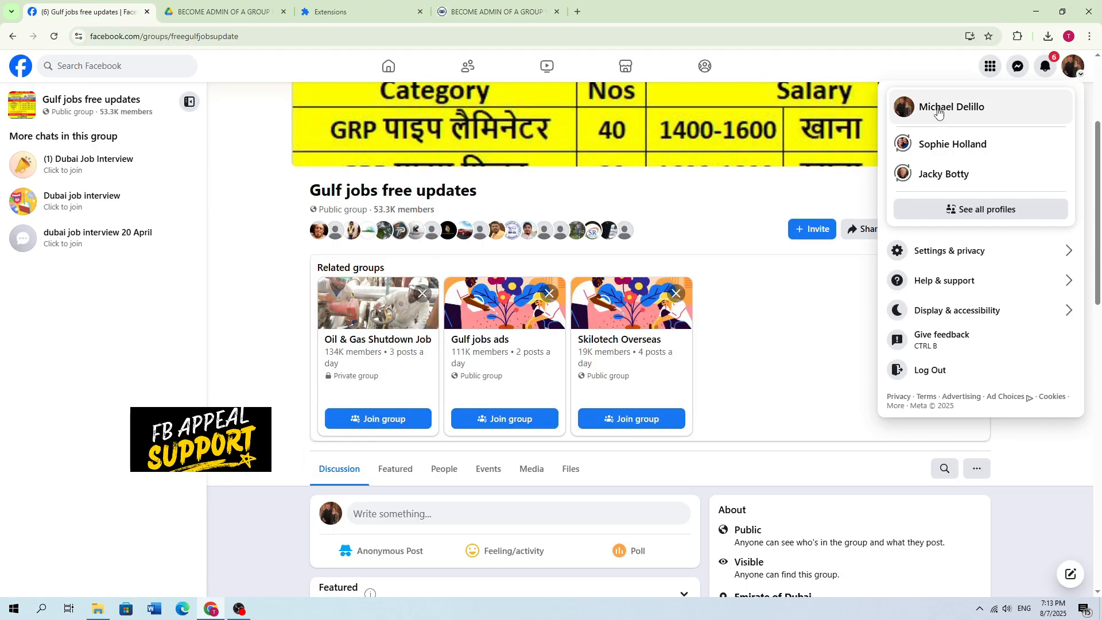
pyautogui.click(952, 107)
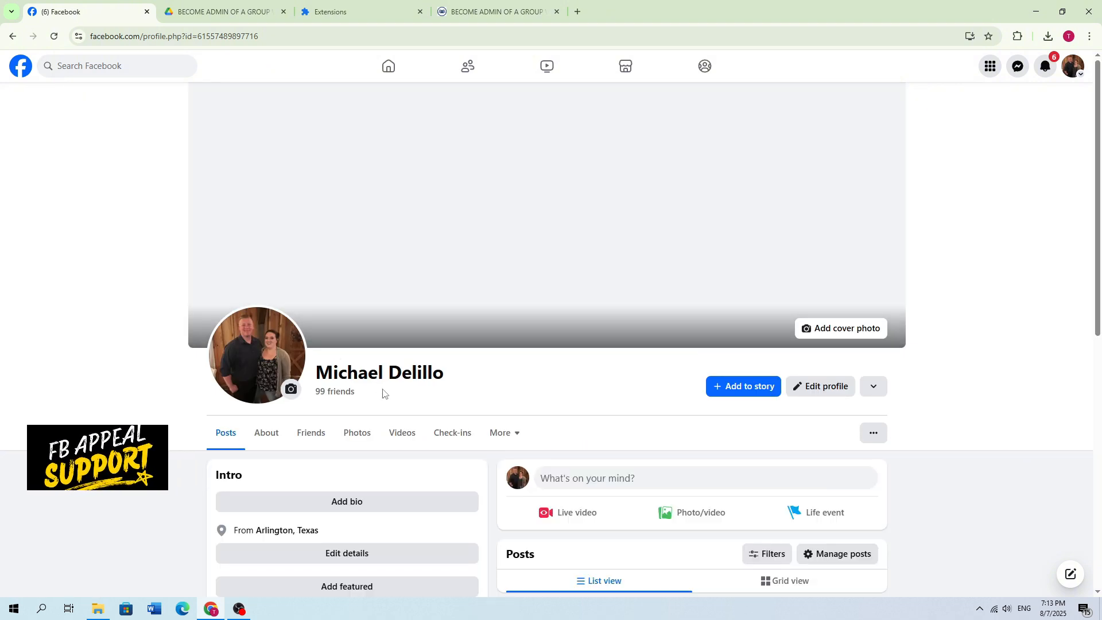
pyautogui.click(172, 36)
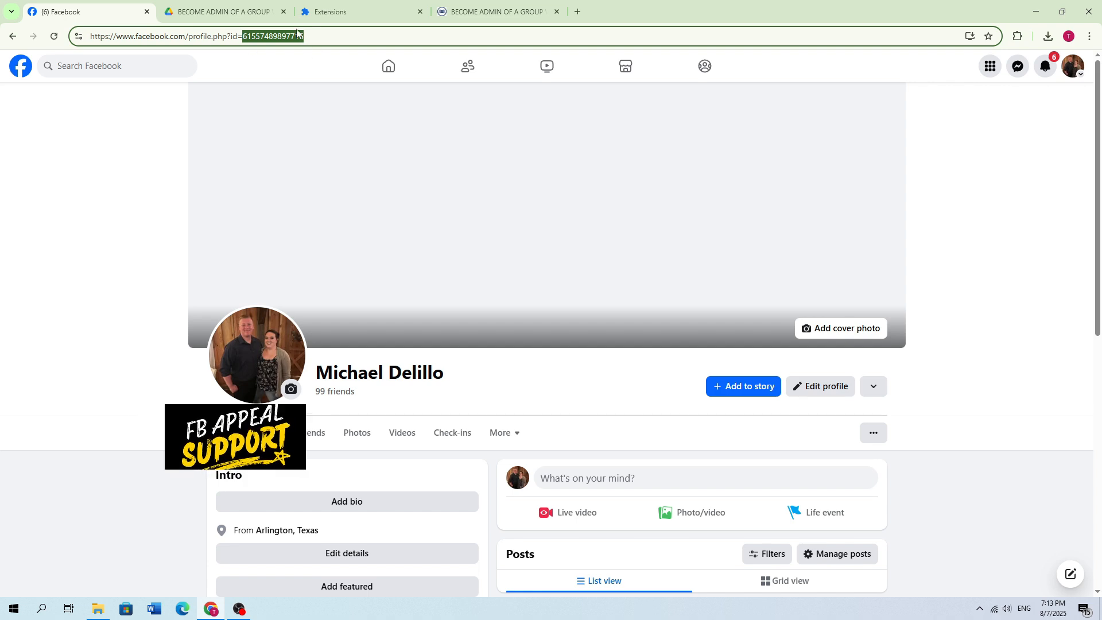
pyautogui.rightClick(274, 36)
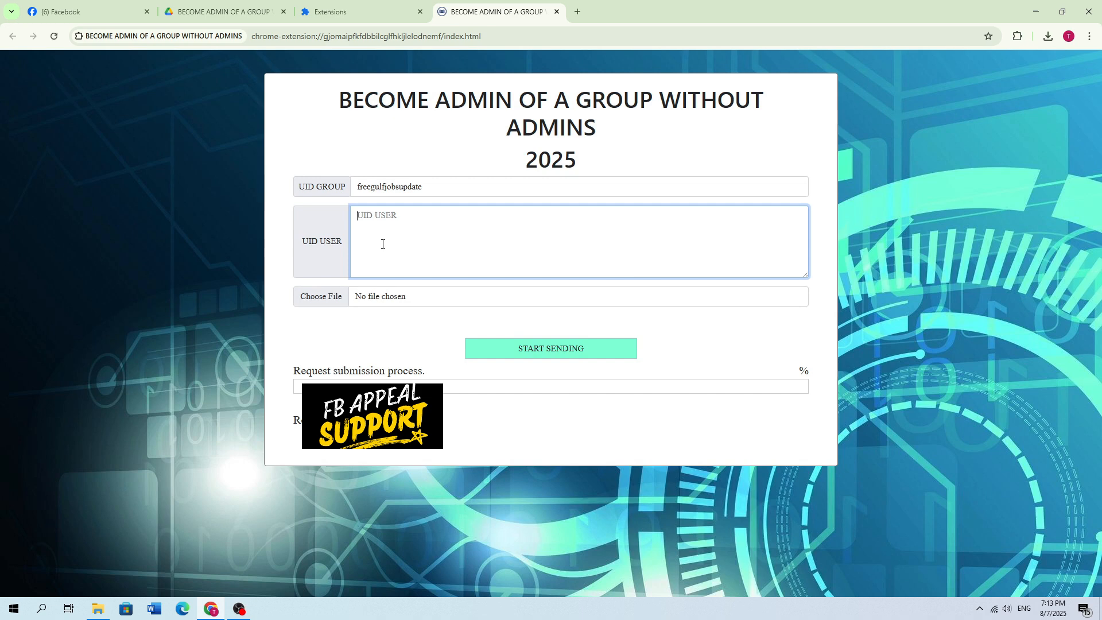
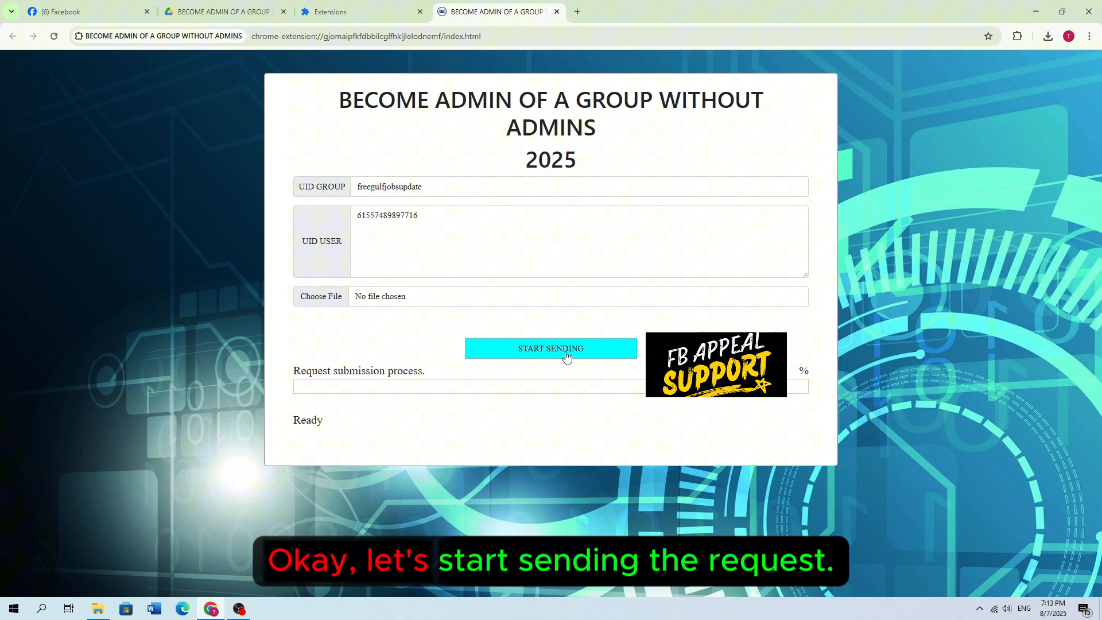
pyautogui.click(550, 347)
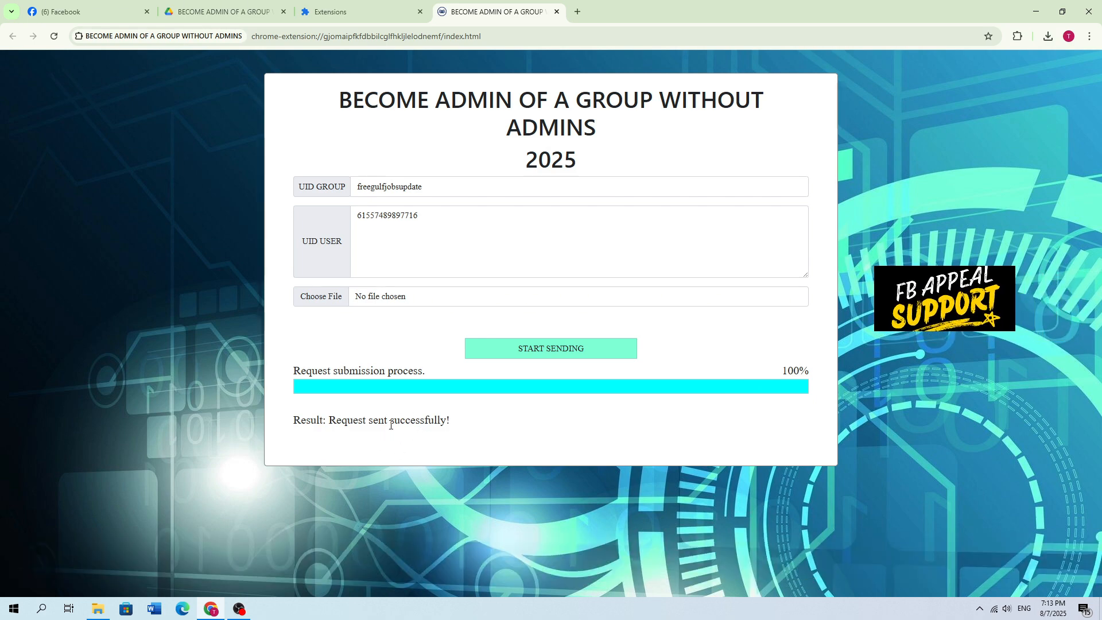
pyautogui.click(83, 12)
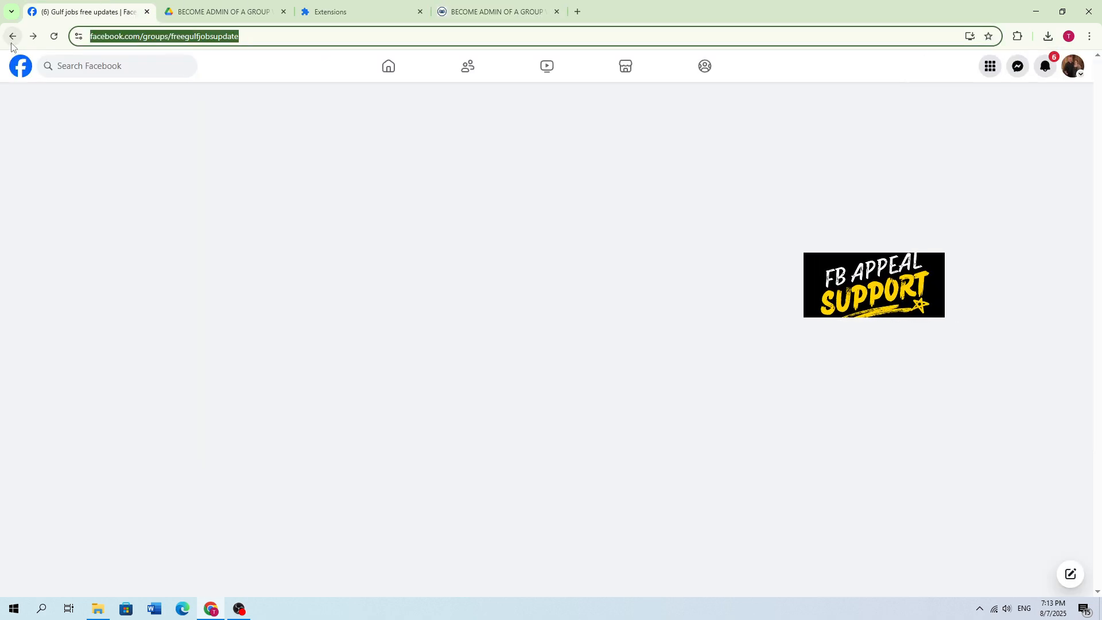
# Reload the group's People tab repeatedly until an Admins & moderators section with 0 admins appears
pyautogui.click(11, 35)
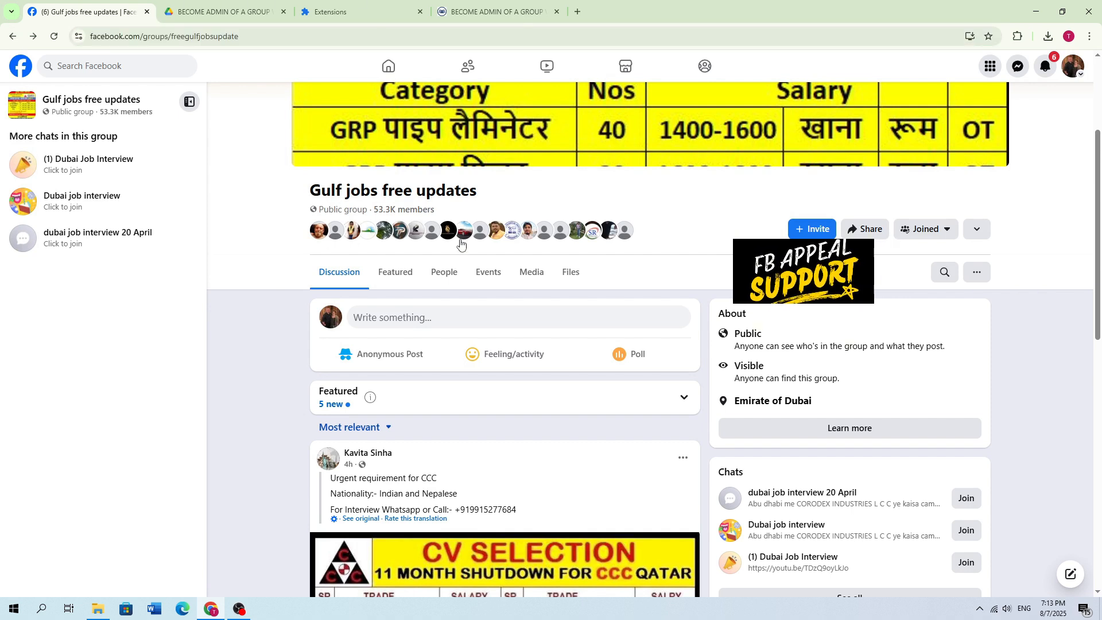
pyautogui.click(443, 272)
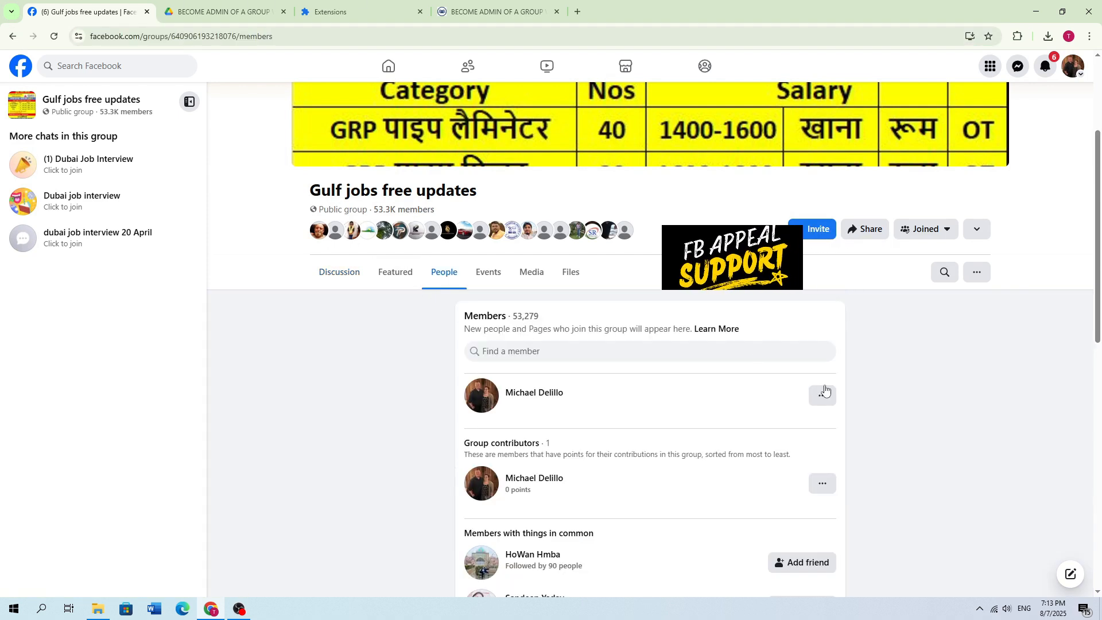
pyautogui.click(53, 36)
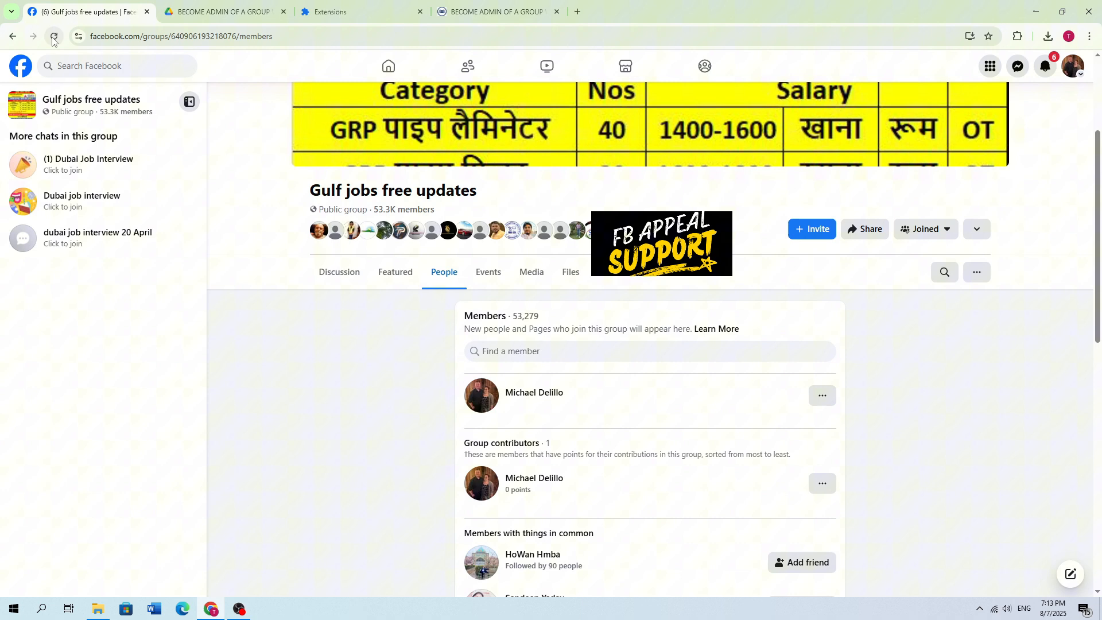
pyautogui.click(54, 35)
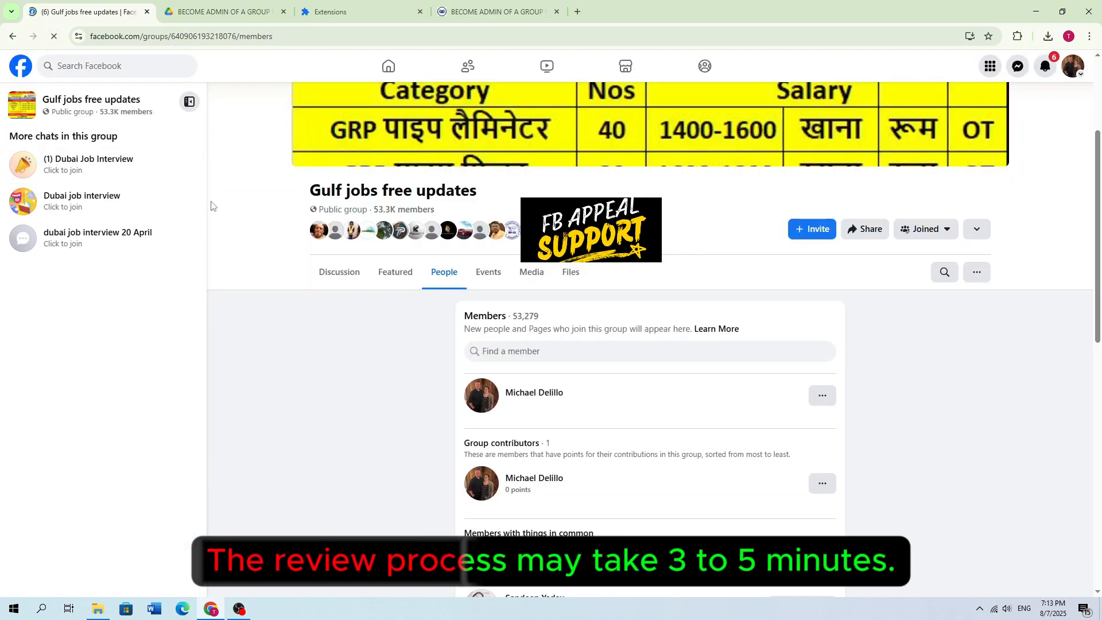
pyautogui.click(821, 395)
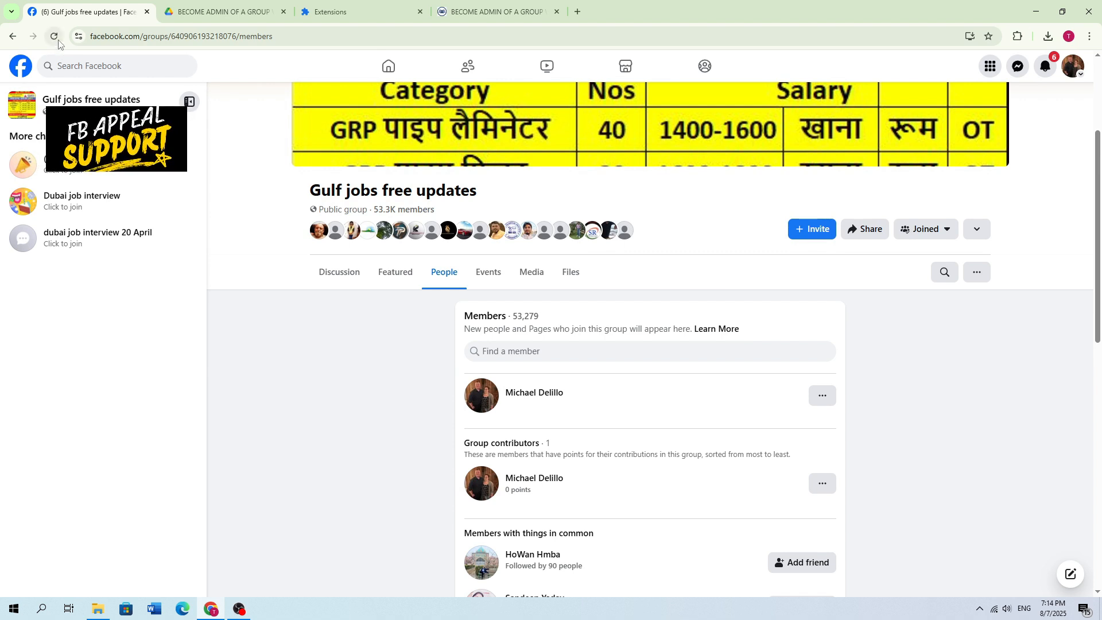
pyautogui.click(55, 36)
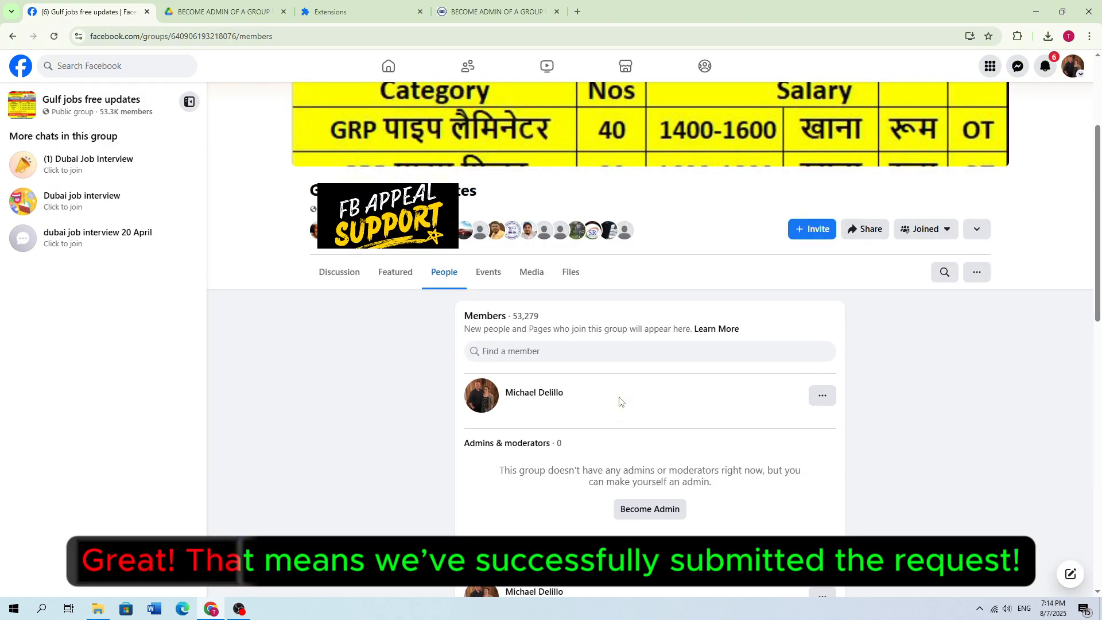
# Choose Become admin from the member options next to the account and confirm it
pyautogui.click(821, 395)
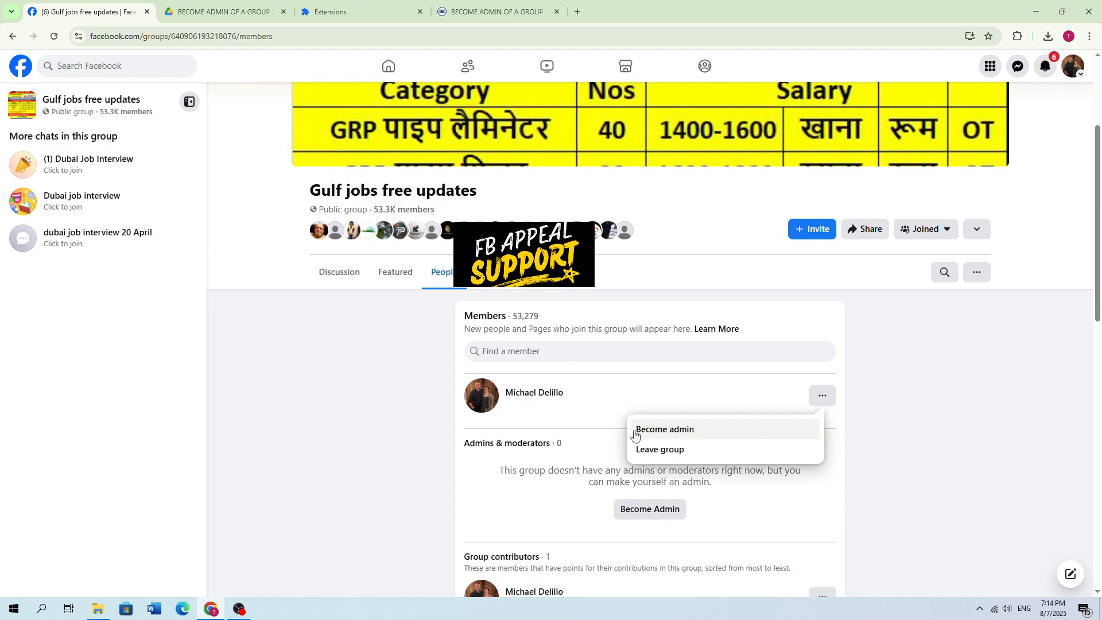
pyautogui.click(664, 428)
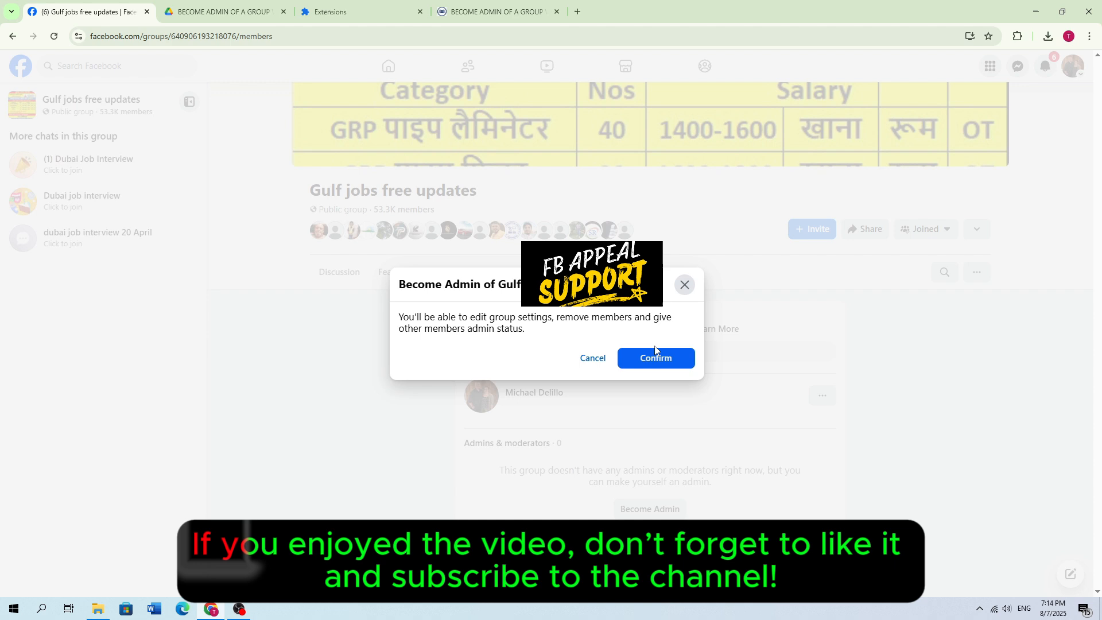
pyautogui.click(656, 358)
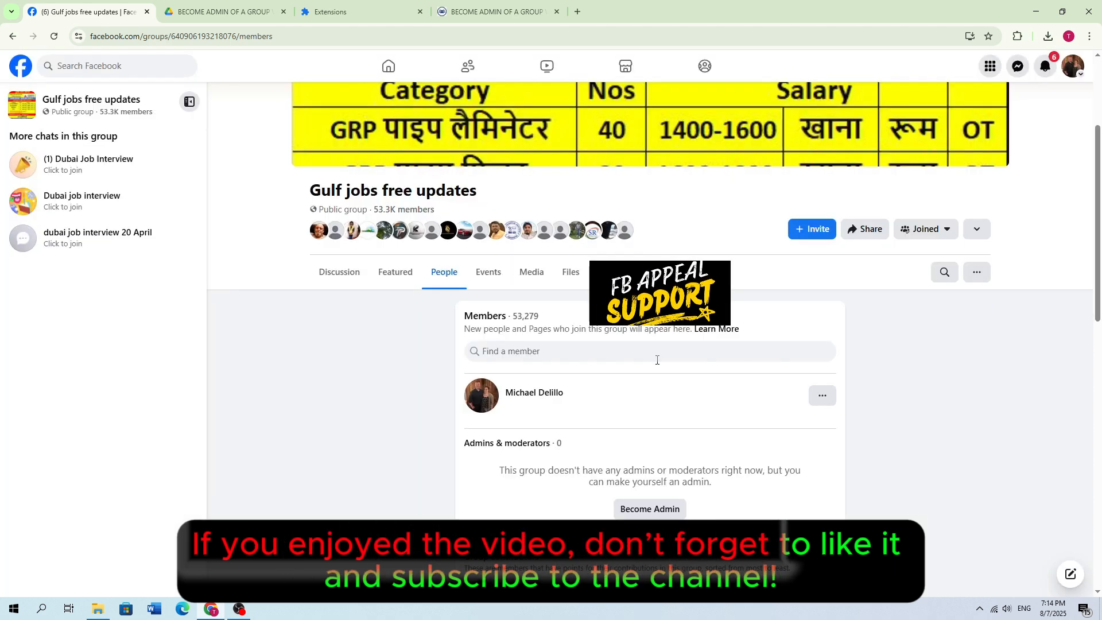